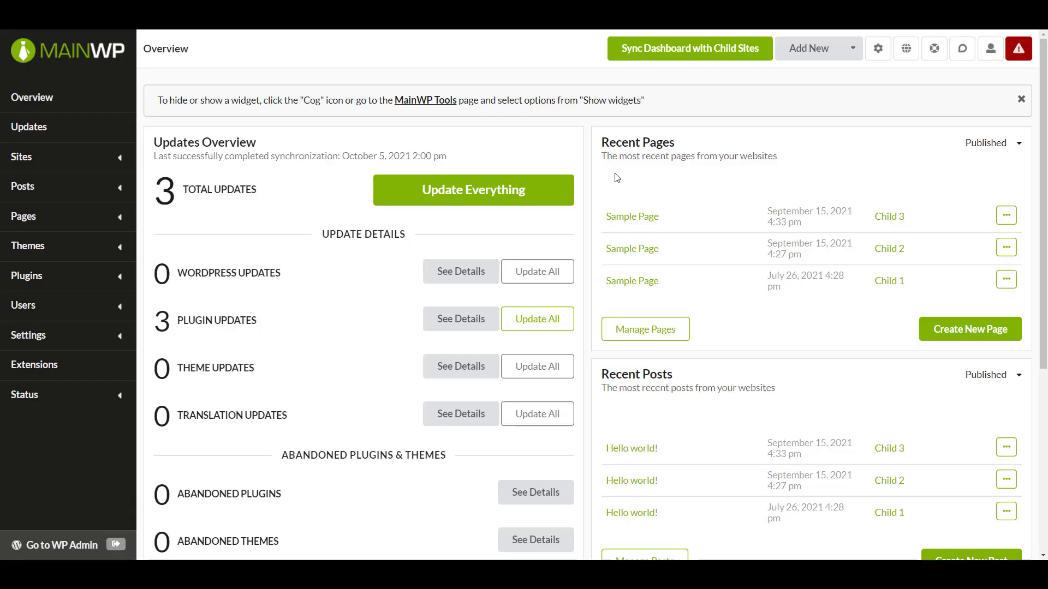
mouse_move(287, 66)
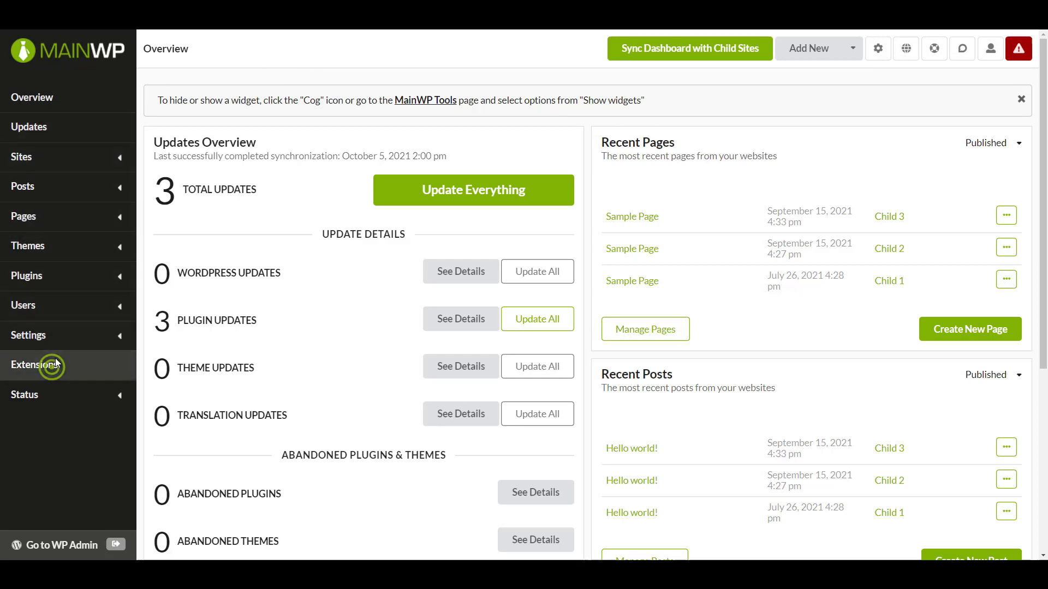
- Go to the Extensions page and verify the saved mainwp.com login
click(33, 364)
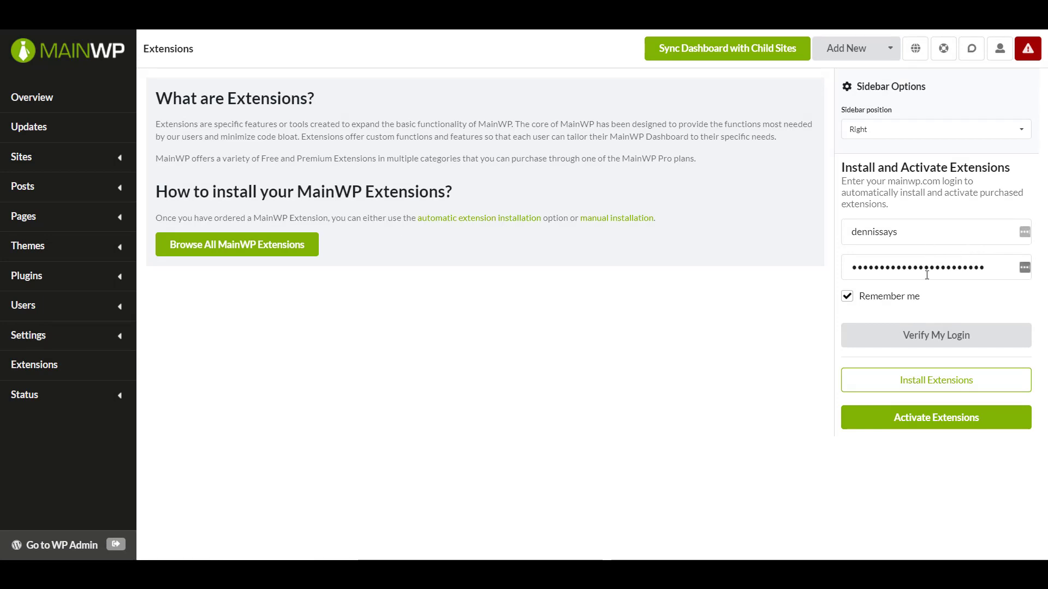
mouse_move(935, 334)
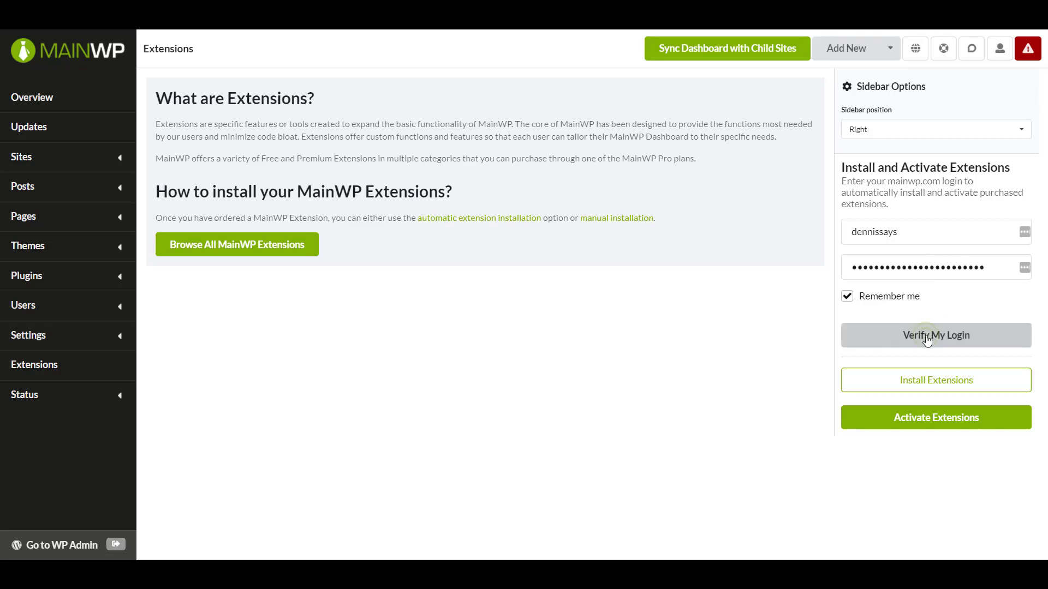
click(935, 334)
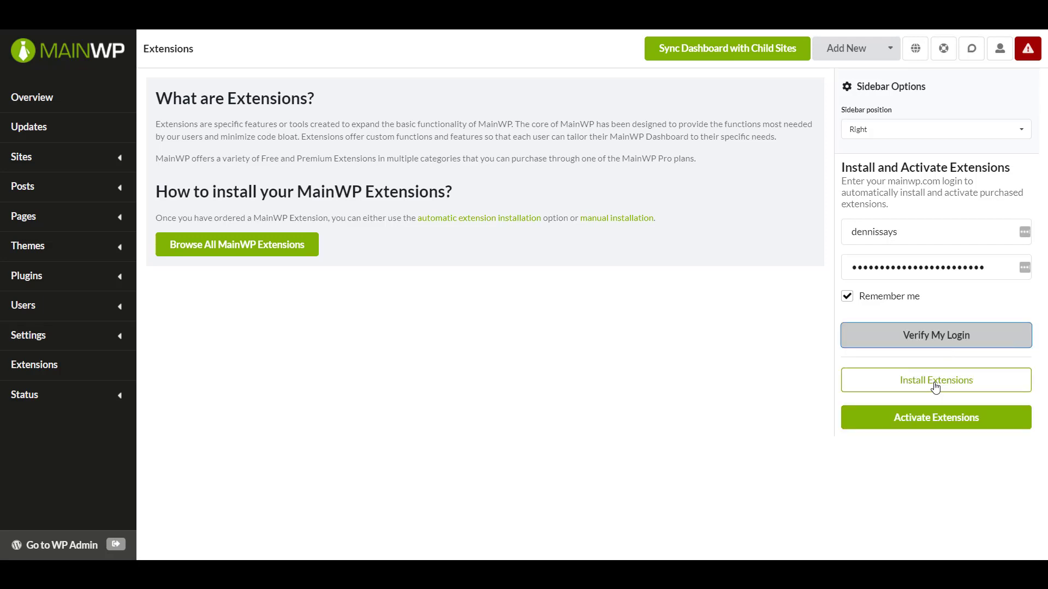
- Open the Install purchased extensions dialog listing available extensions by category
click(935, 380)
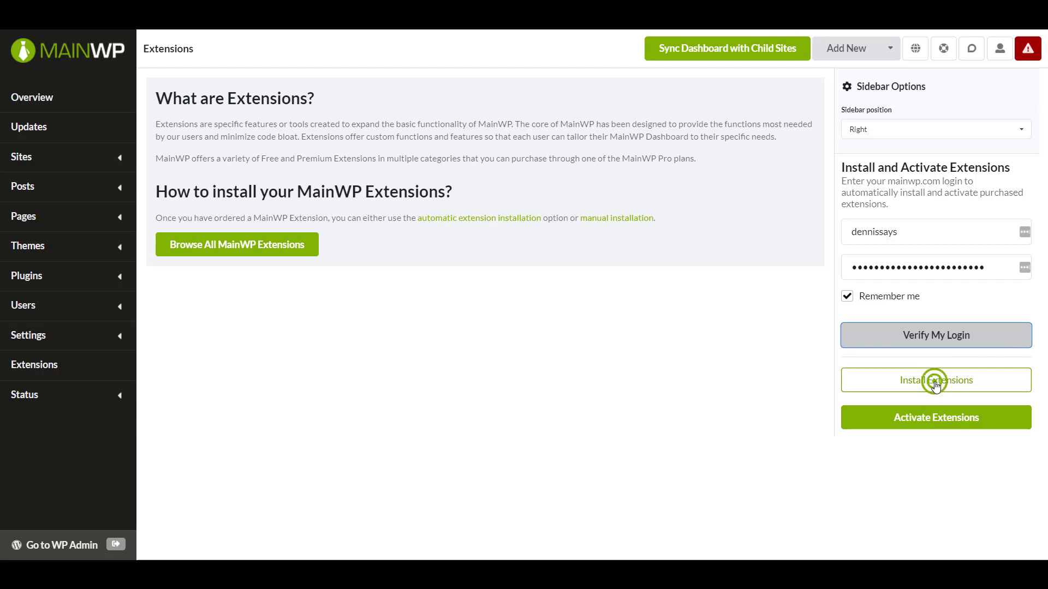
click(934, 334)
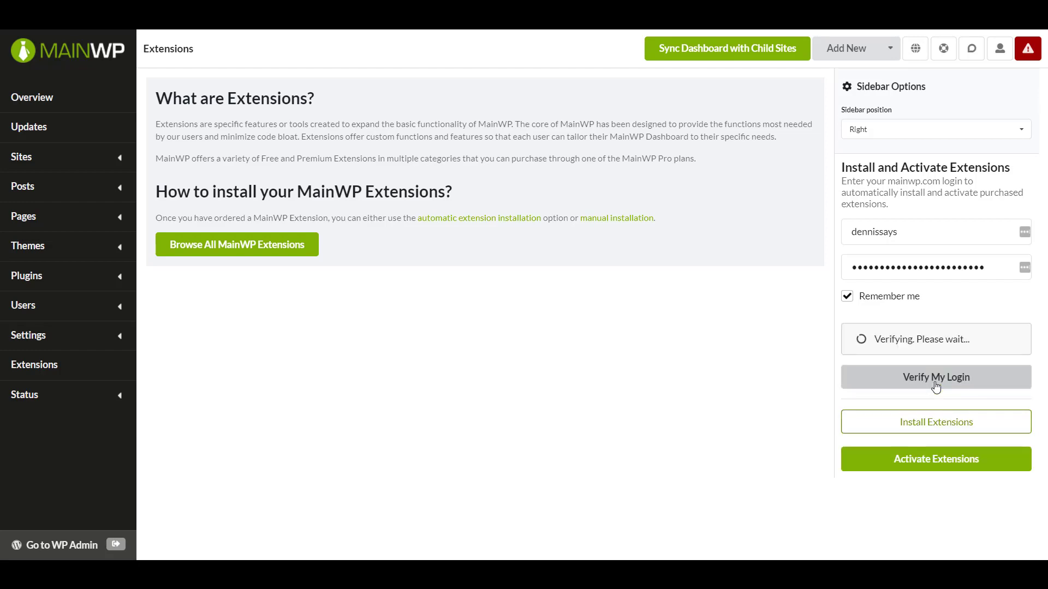
click(934, 421)
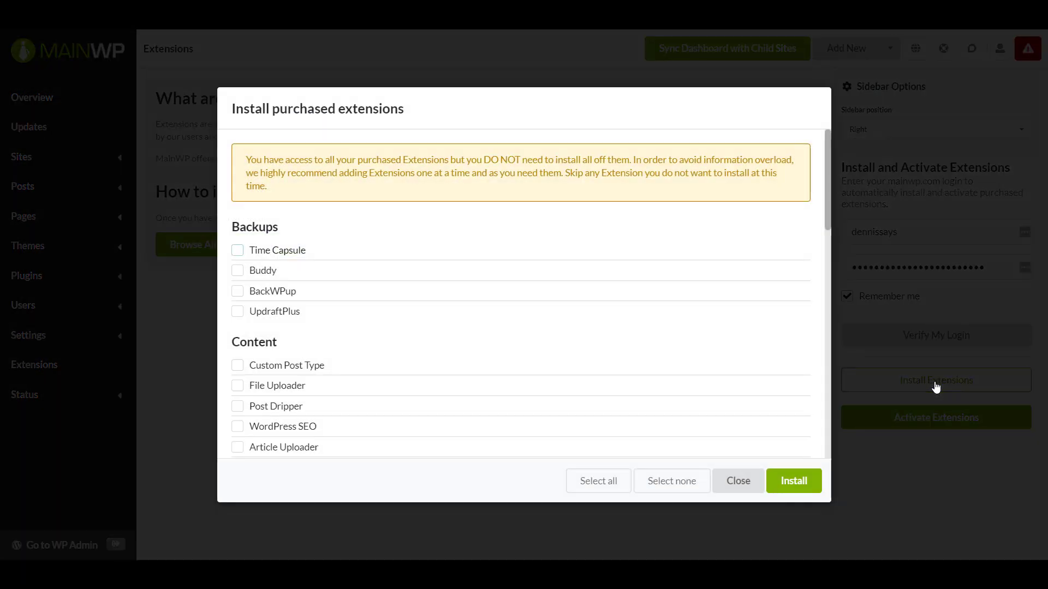
mouse_move(535, 325)
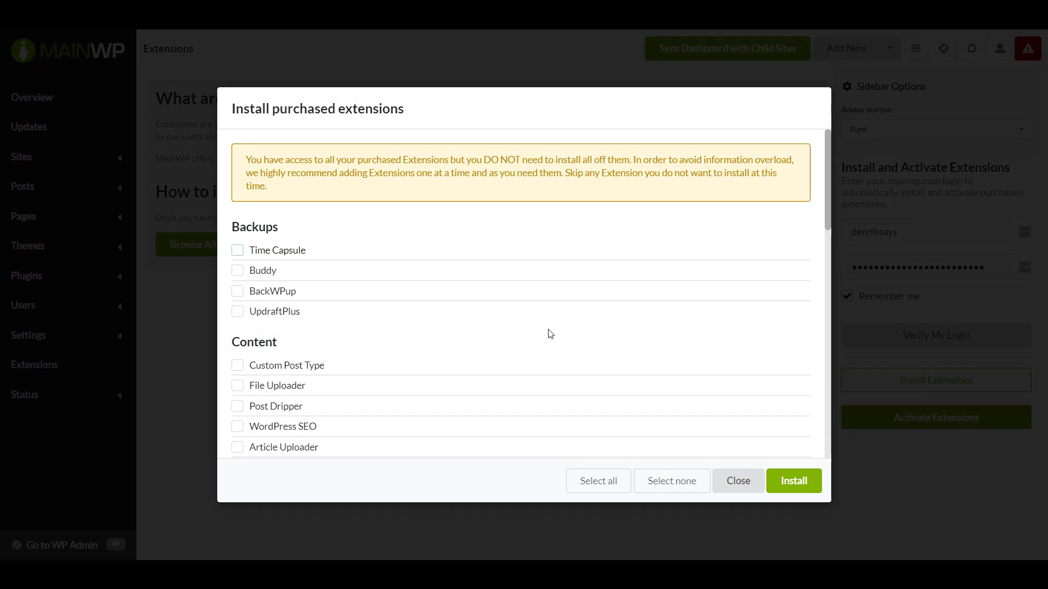
mouse_move(502, 381)
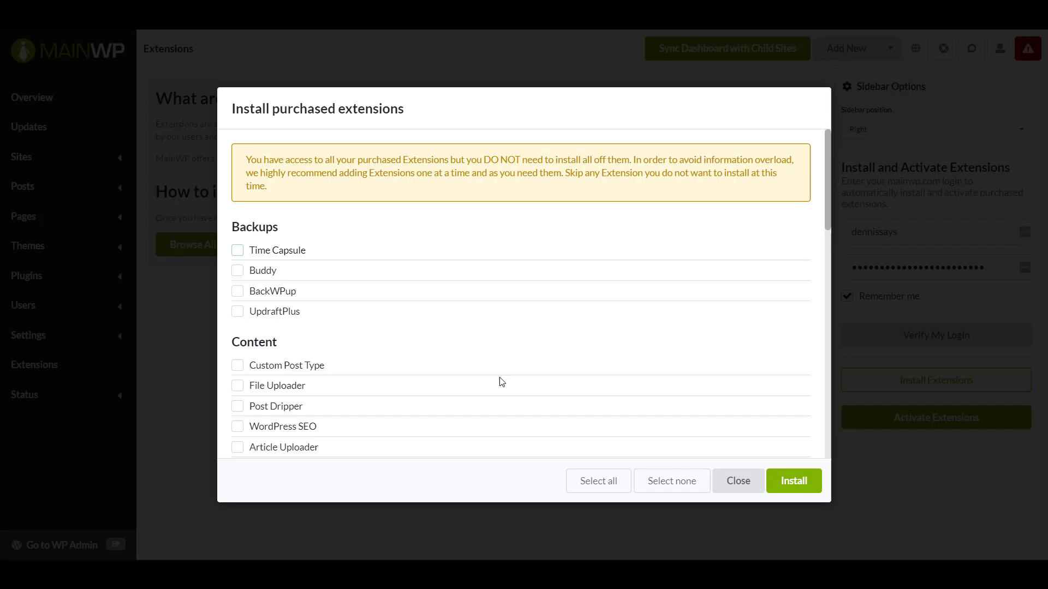
mouse_move(583, 184)
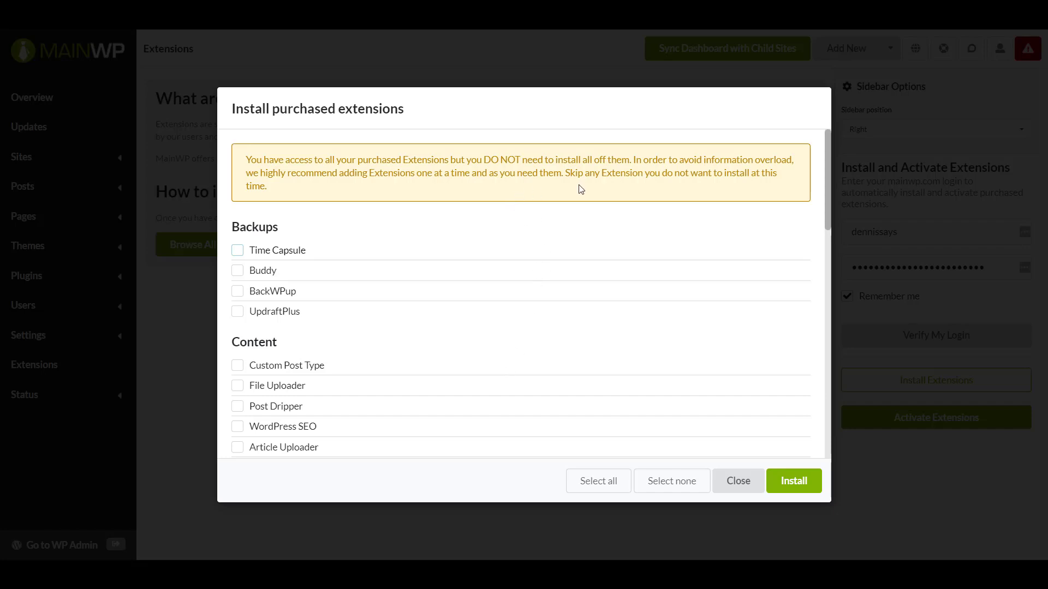
mouse_move(441, 275)
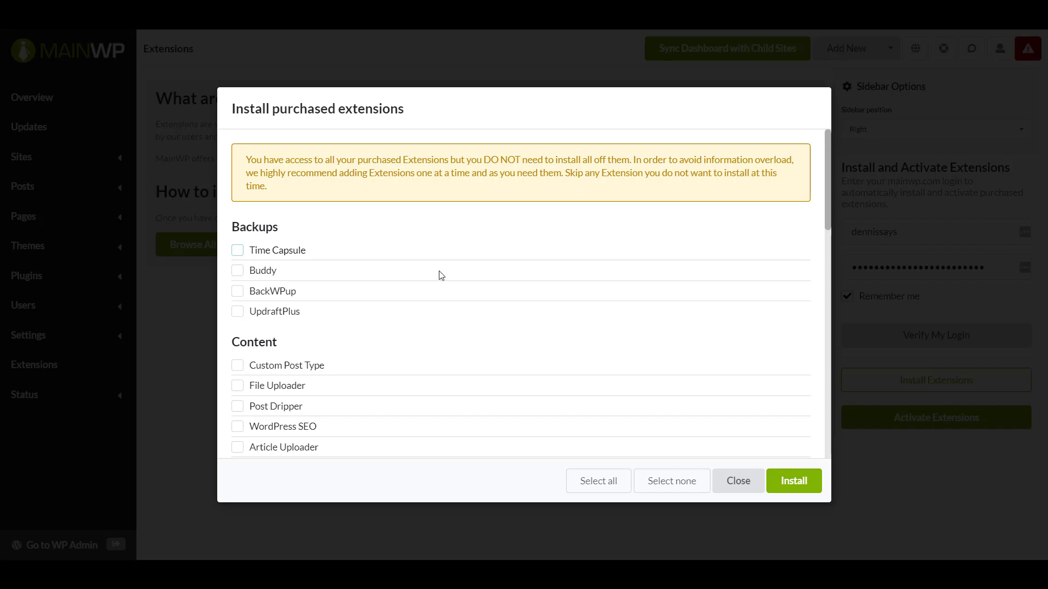
- Tick Bulk Settings Manager under Administrative and install only that extension
scroll(down, 3)
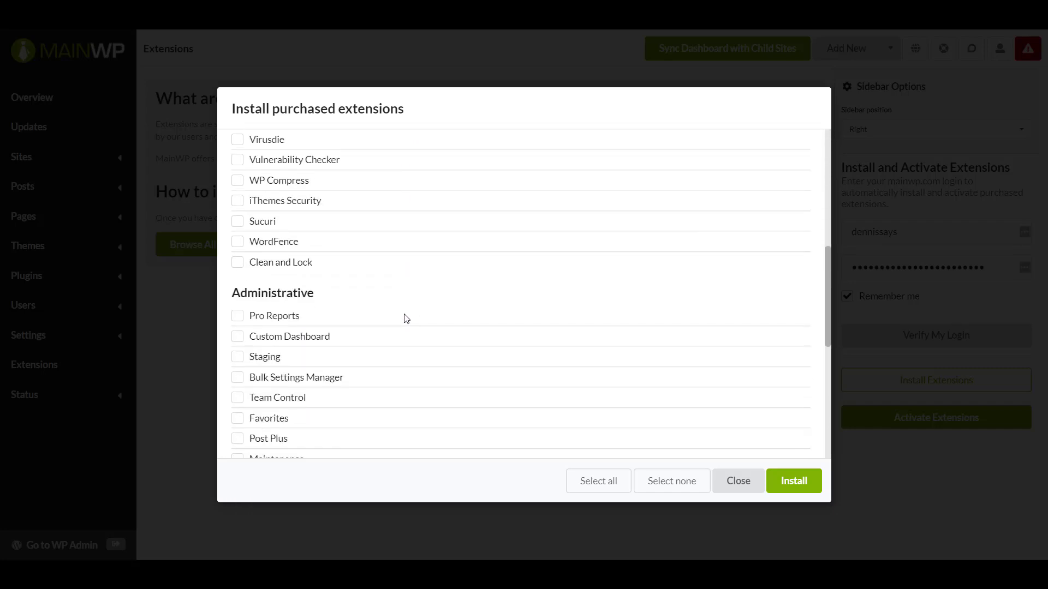
scroll(down, 3)
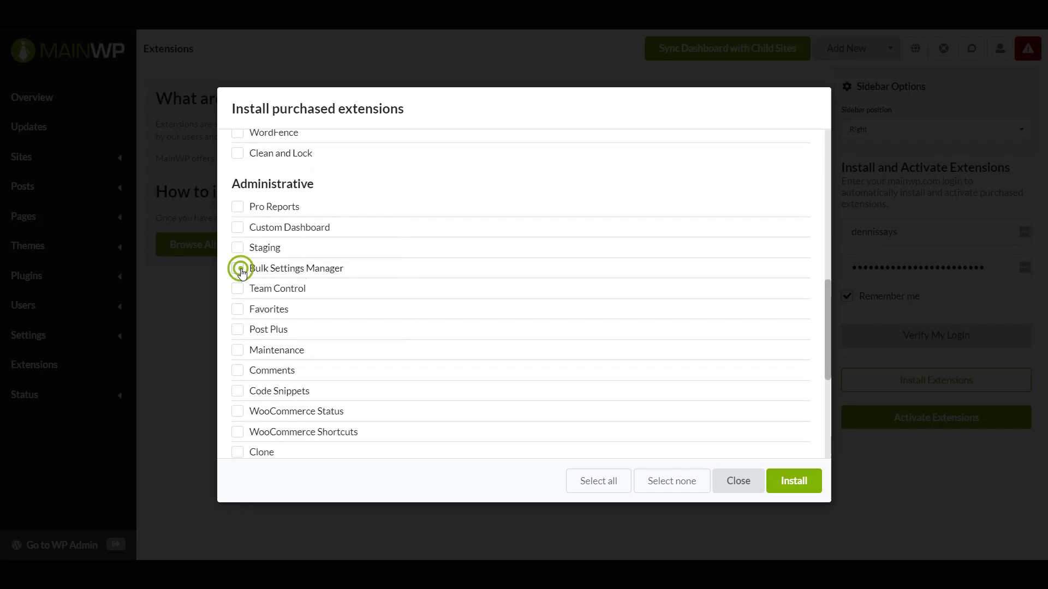
click(238, 268)
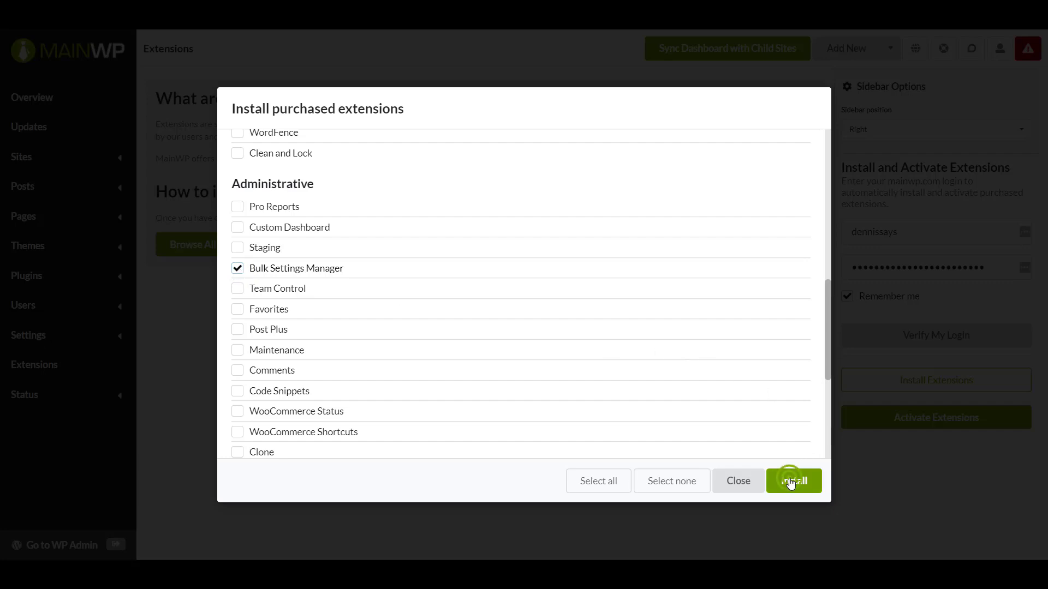
click(793, 480)
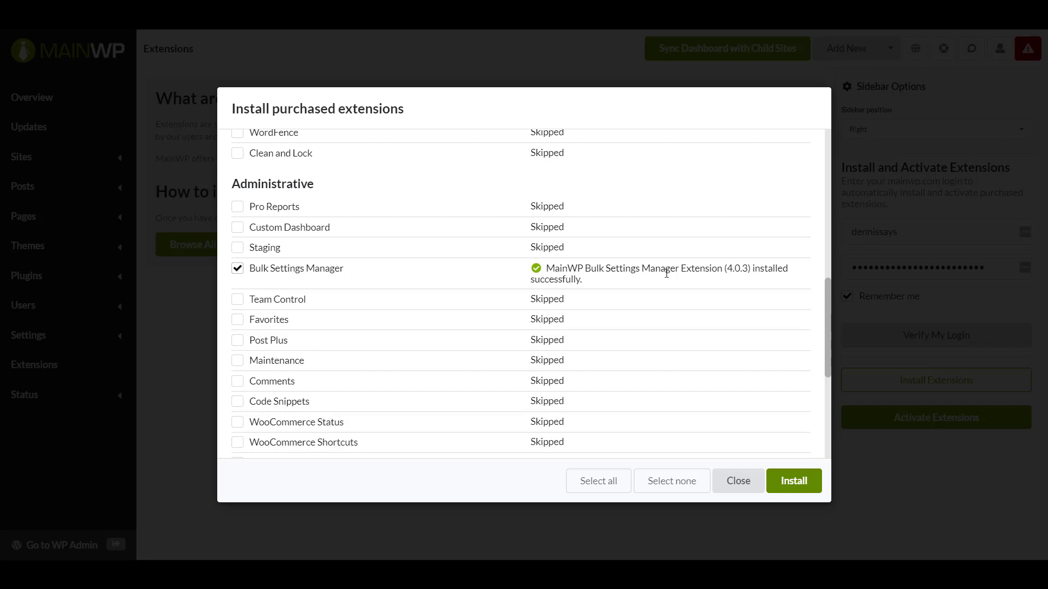
mouse_move(639, 305)
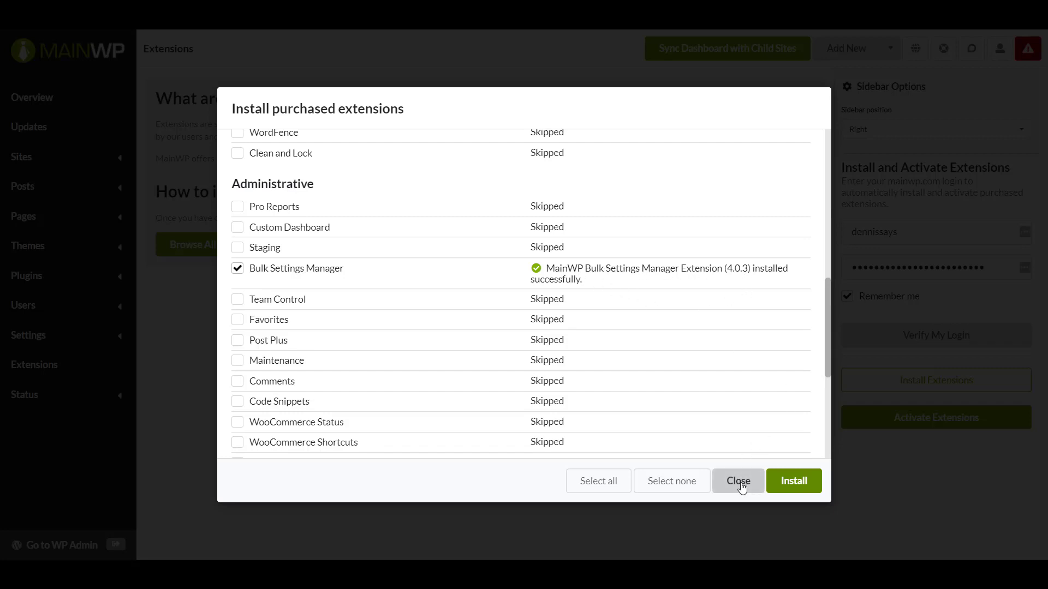
- Close the install results and start activating Bulk Settings Manager via Activate Extensions
click(737, 480)
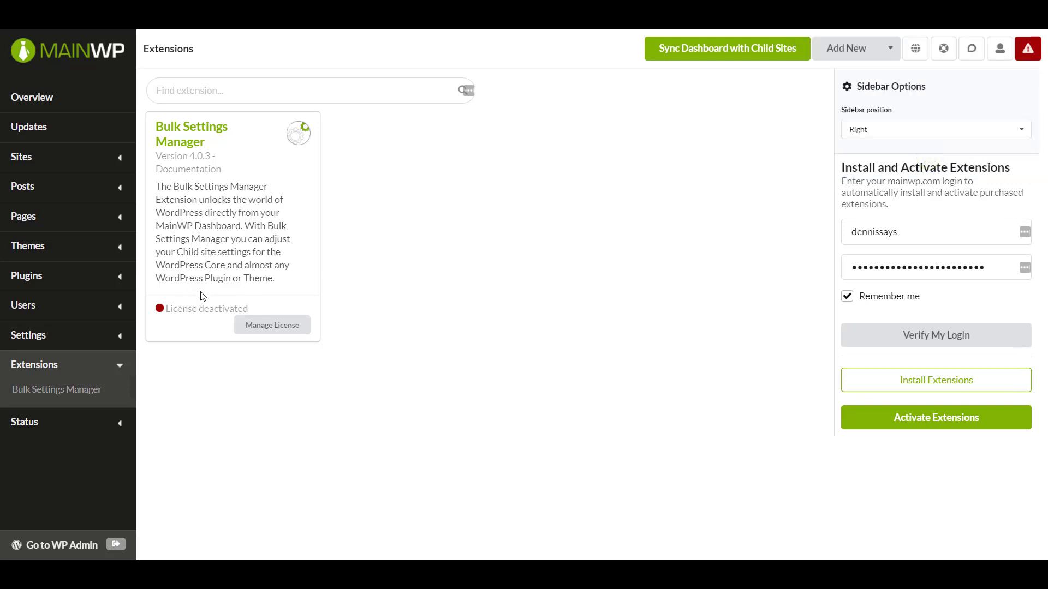
mouse_move(669, 416)
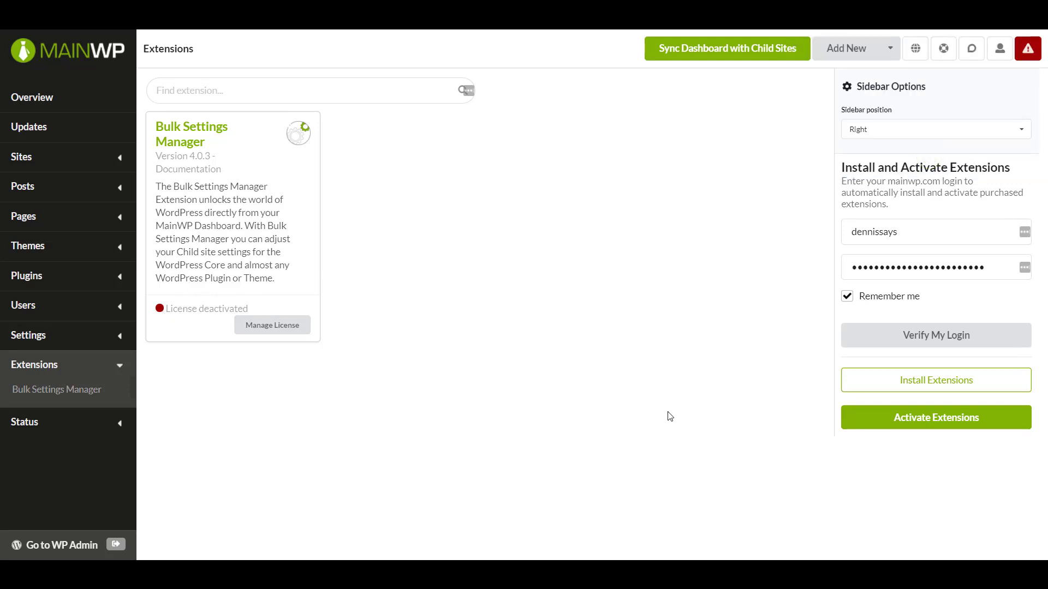
mouse_move(935, 425)
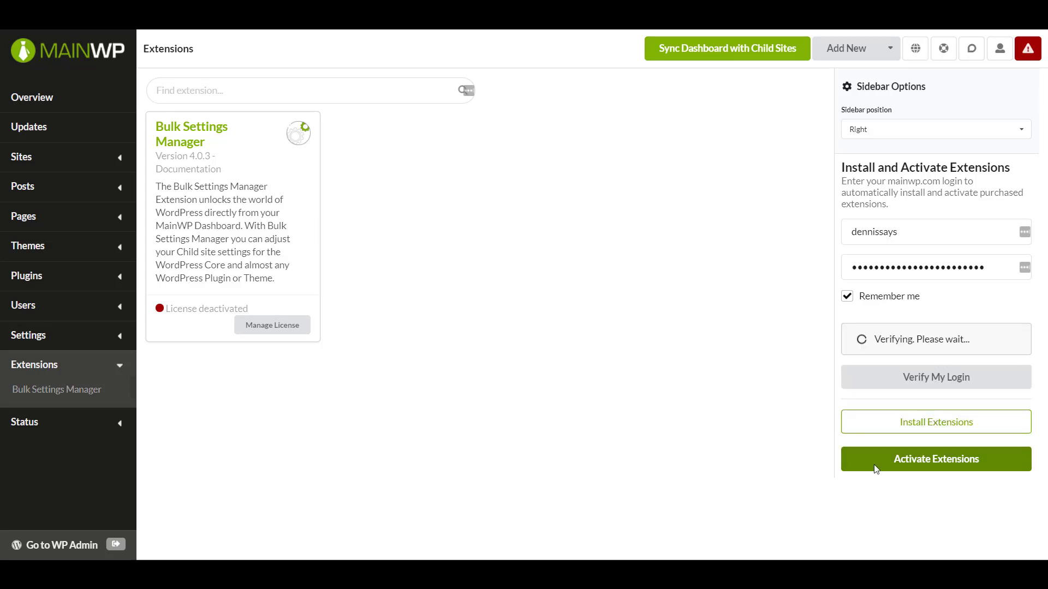
click(935, 459)
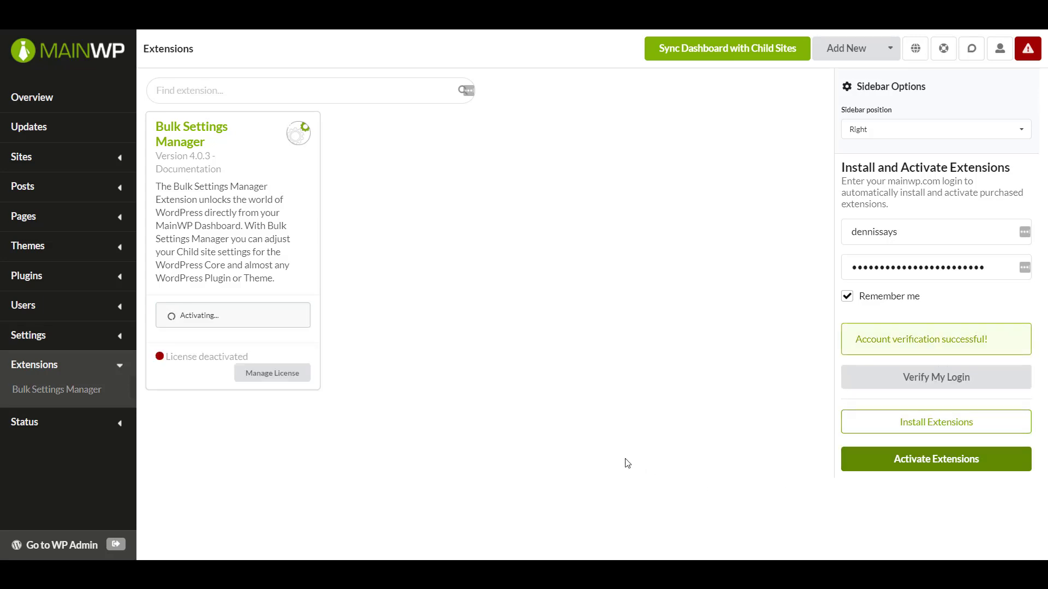